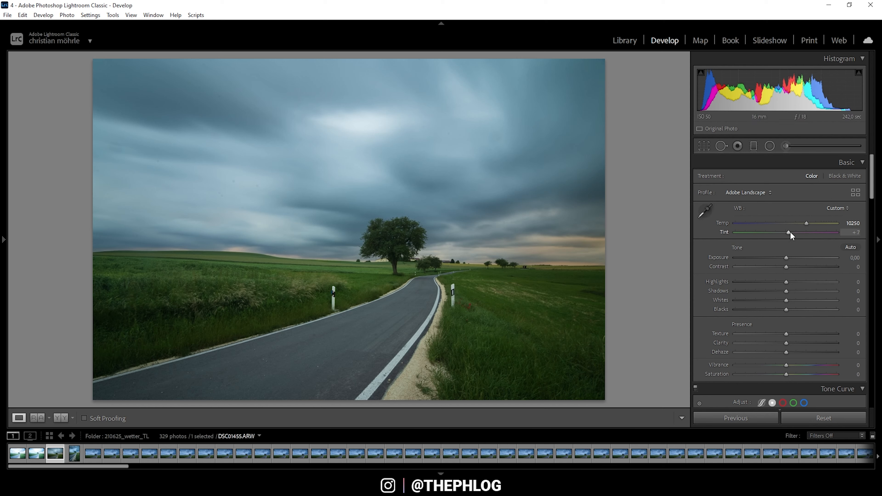
# Shift Tint to +24 magenta, pull Highlights to -94 and drop Blacks to -16
pyautogui.moveTo(790, 232); pyautogui.dragTo(794, 232)
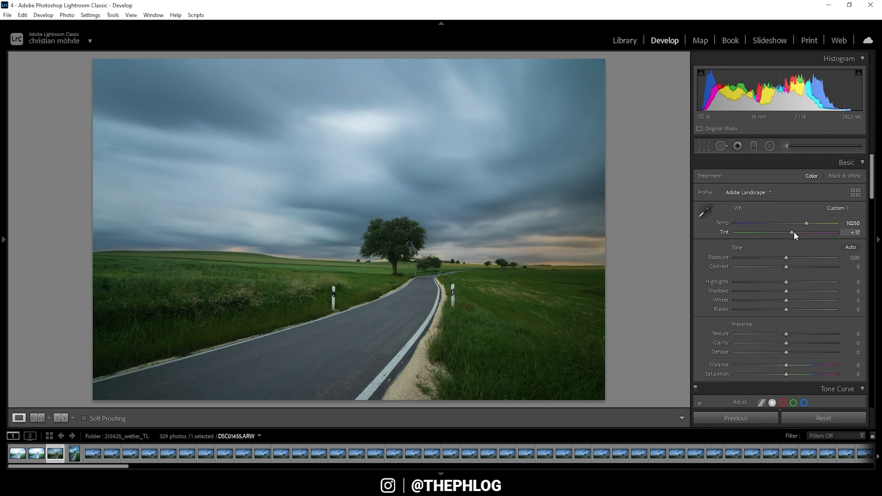
pyautogui.moveTo(794, 232); pyautogui.dragTo(802, 233)
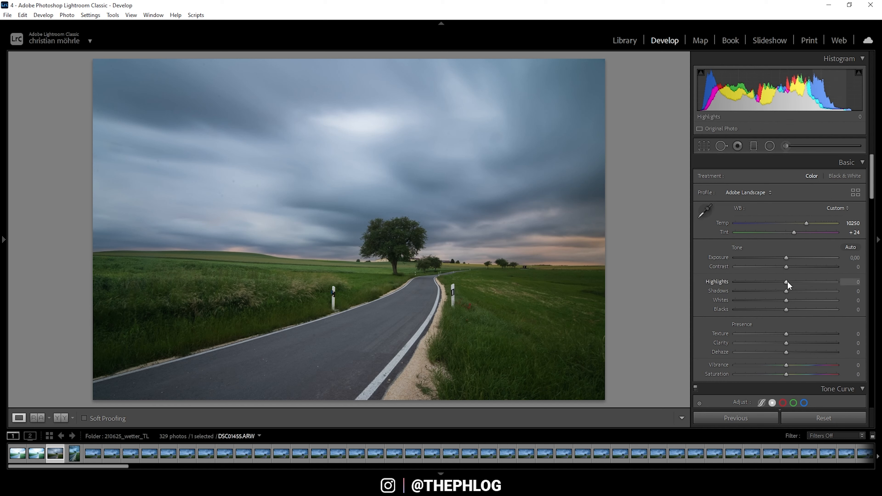
pyautogui.moveTo(787, 282); pyautogui.dragTo(776, 281)
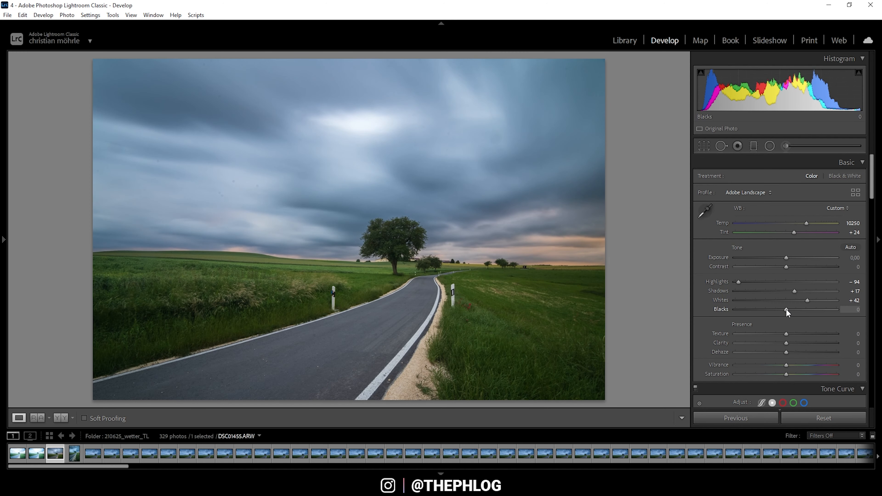
pyautogui.moveTo(787, 310); pyautogui.dragTo(778, 310)
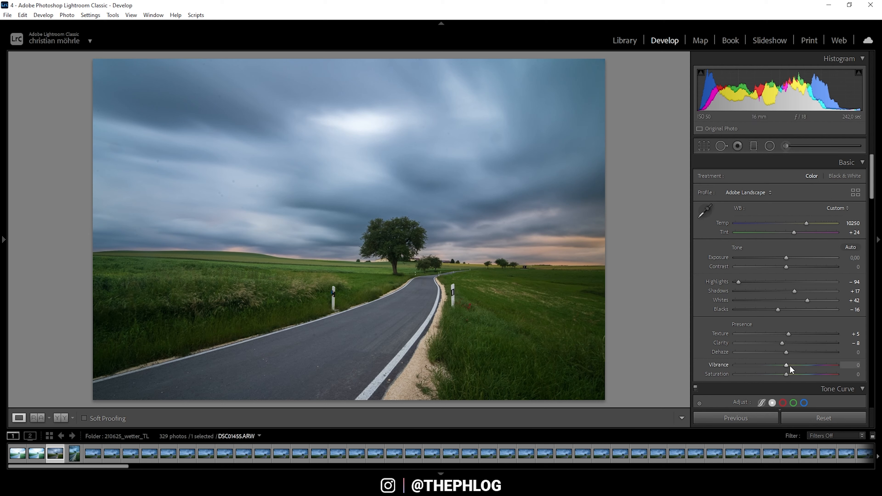
# Raise Vibrance to +18 to enliven the muted landscape colours
pyautogui.moveTo(785, 365); pyautogui.dragTo(794, 366)
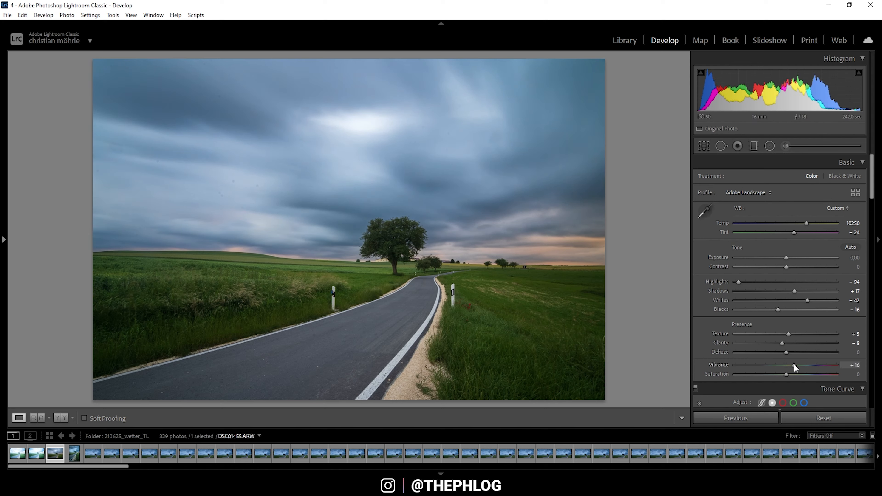
pyautogui.moveTo(790, 365); pyautogui.dragTo(794, 365)
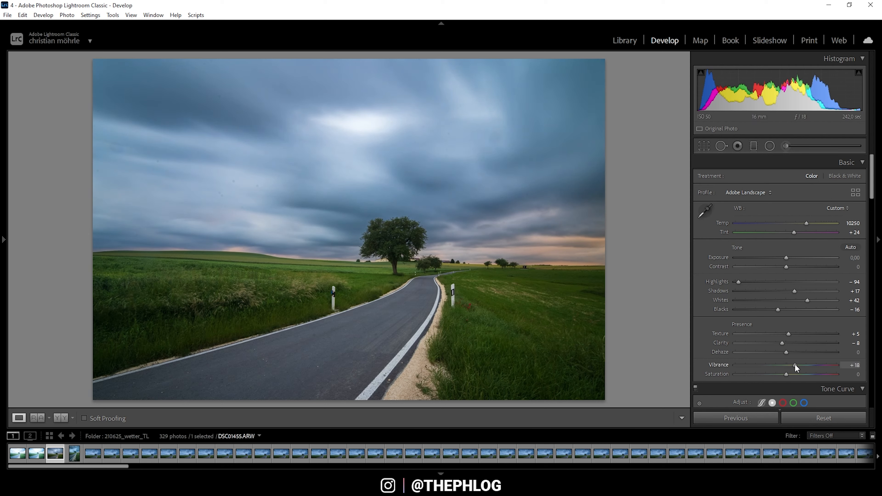
pyautogui.moveTo(790, 364); pyautogui.dragTo(797, 365)
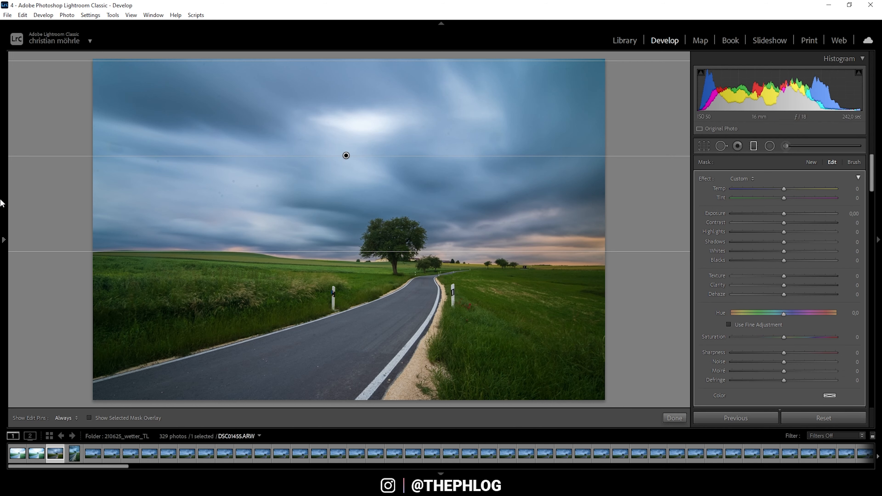
pyautogui.moveTo(338, 158)
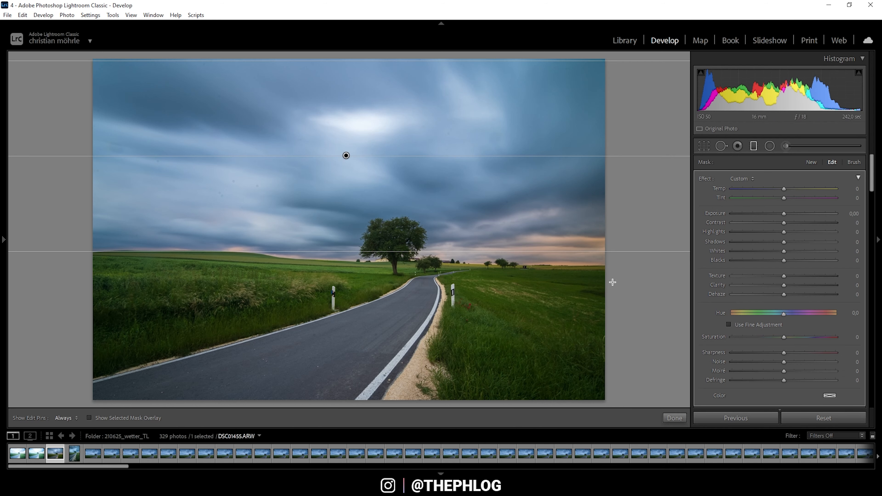
# Darken the exposure of the graduated sky filter, then ease it back slightly
pyautogui.moveTo(799, 213); pyautogui.dragTo(775, 213)
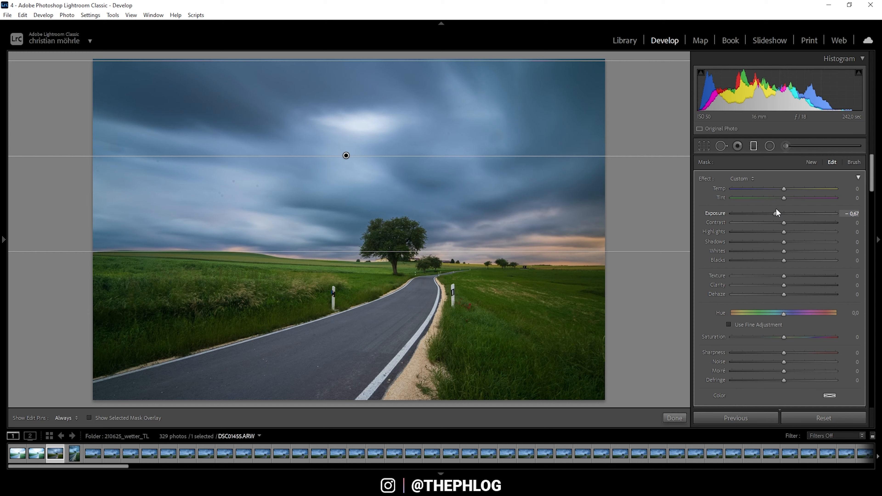
pyautogui.moveTo(784, 213); pyautogui.dragTo(781, 213)
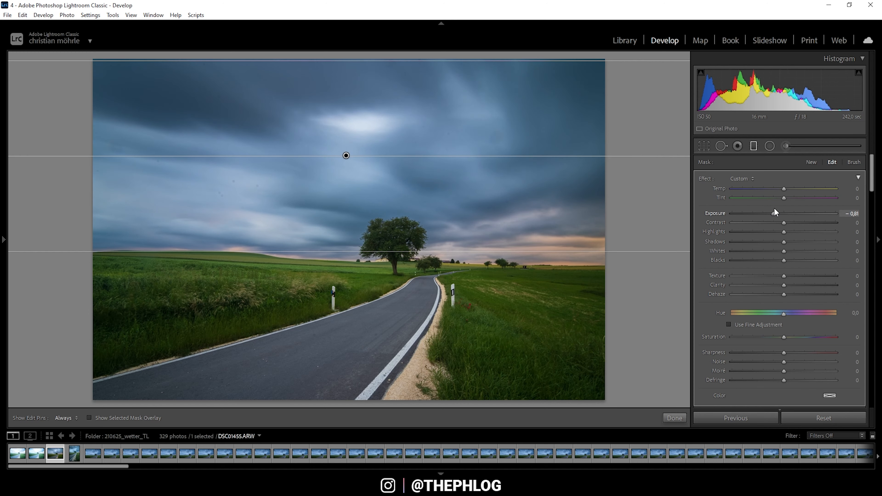
pyautogui.moveTo(767, 213); pyautogui.dragTo(775, 213)
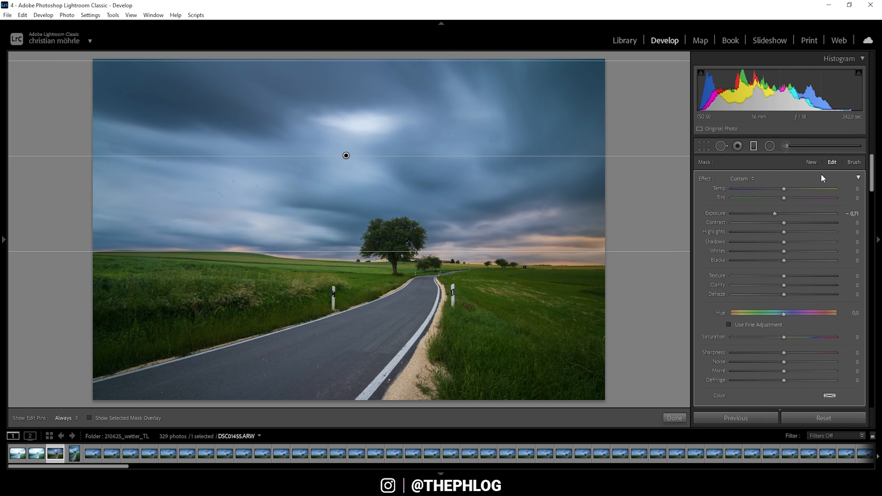
pyautogui.moveTo(411, 201)
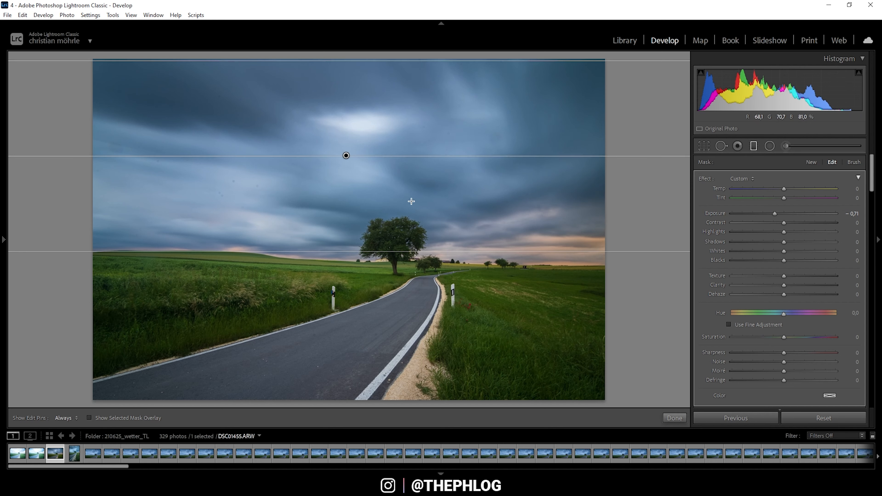
# Max out the sky filter's clarity and cut its texture well below zero
pyautogui.moveTo(783, 284); pyautogui.dragTo(826, 285)
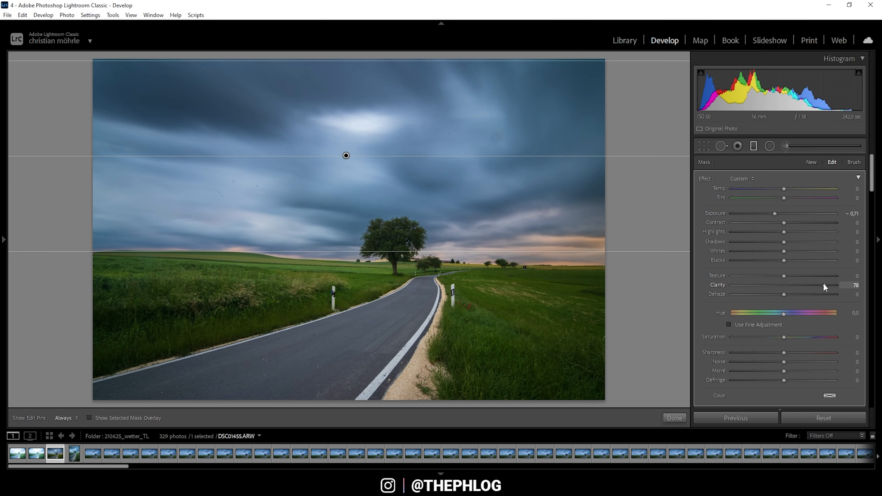
pyautogui.moveTo(816, 285); pyautogui.dragTo(826, 284)
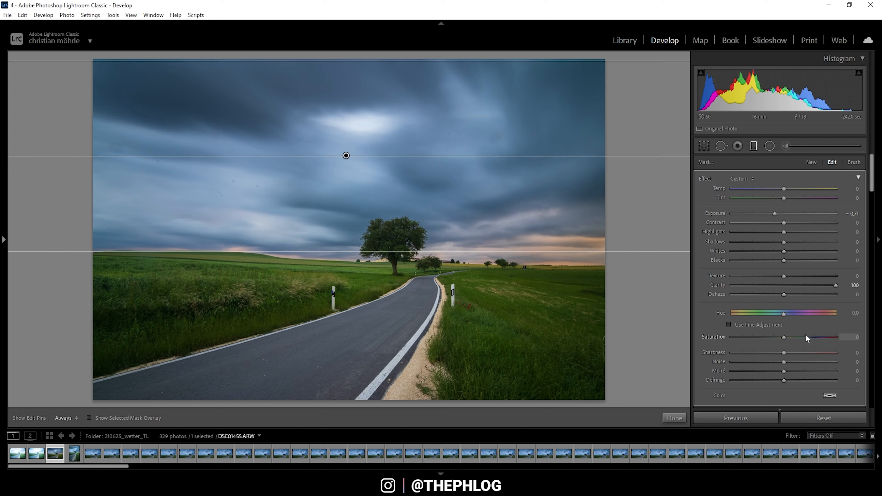
pyautogui.moveTo(784, 275); pyautogui.dragTo(769, 275)
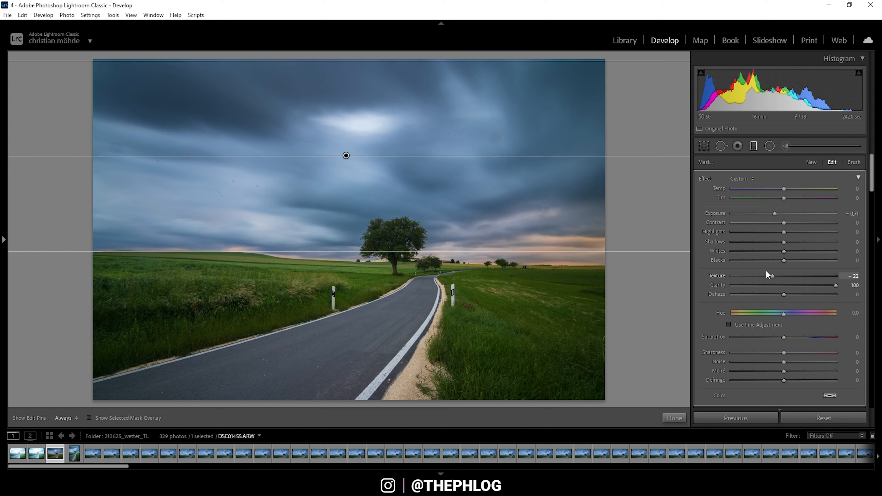
pyautogui.moveTo(767, 276); pyautogui.dragTo(735, 275)
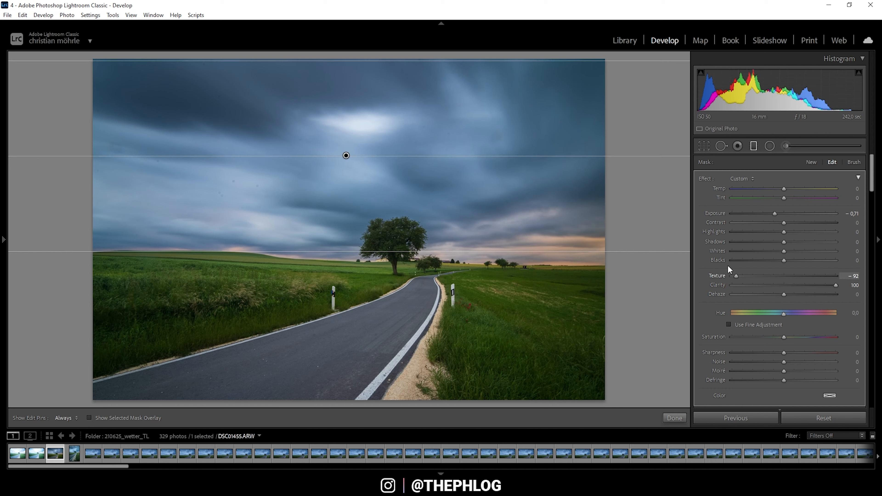
pyautogui.moveTo(734, 275); pyautogui.dragTo(730, 276)
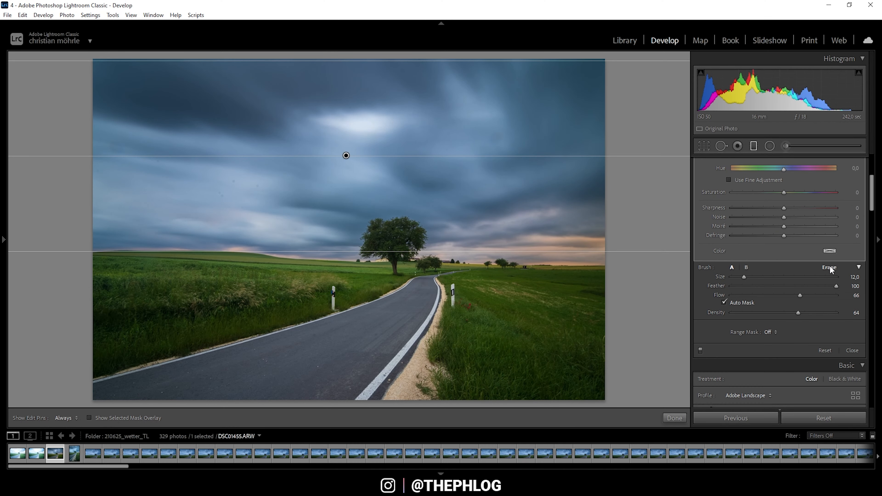
# Switch the sky filter's mask brush to Erase for painting out areas
pyautogui.click(828, 268)
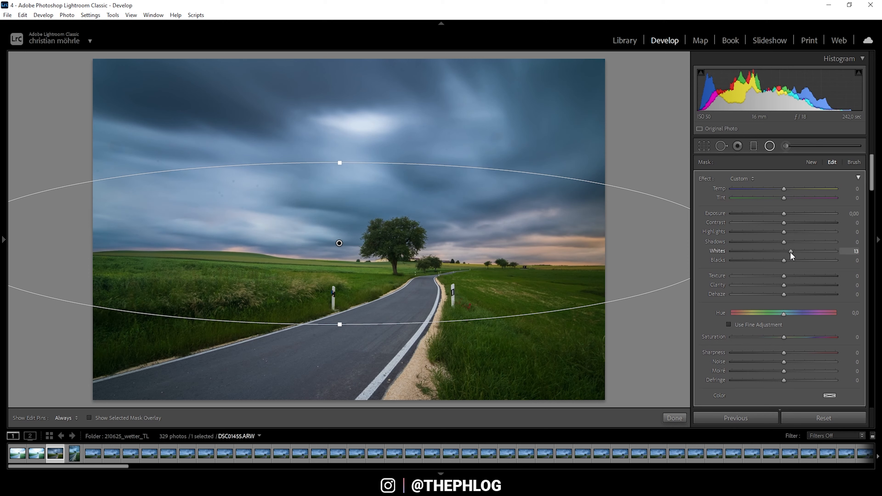
# Lift the Whites slider of the radial filter around the tree and horizon
pyautogui.moveTo(790, 251); pyautogui.dragTo(794, 251)
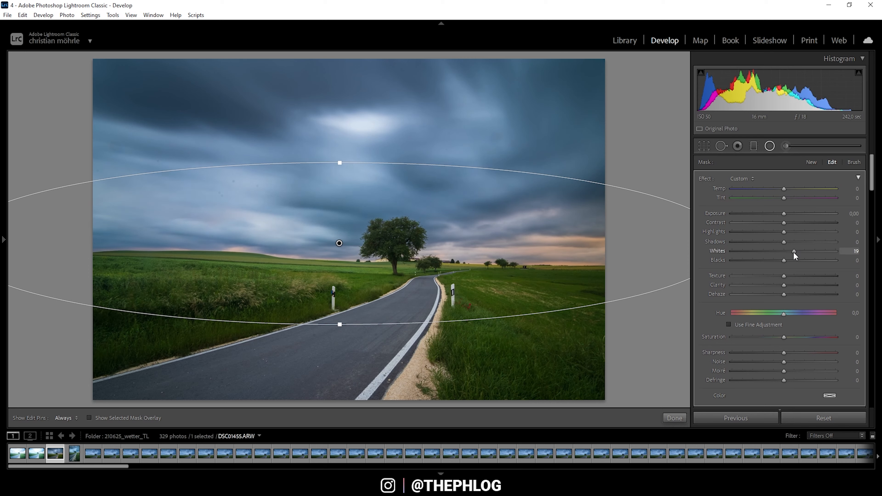
pyautogui.moveTo(793, 251); pyautogui.dragTo(797, 250)
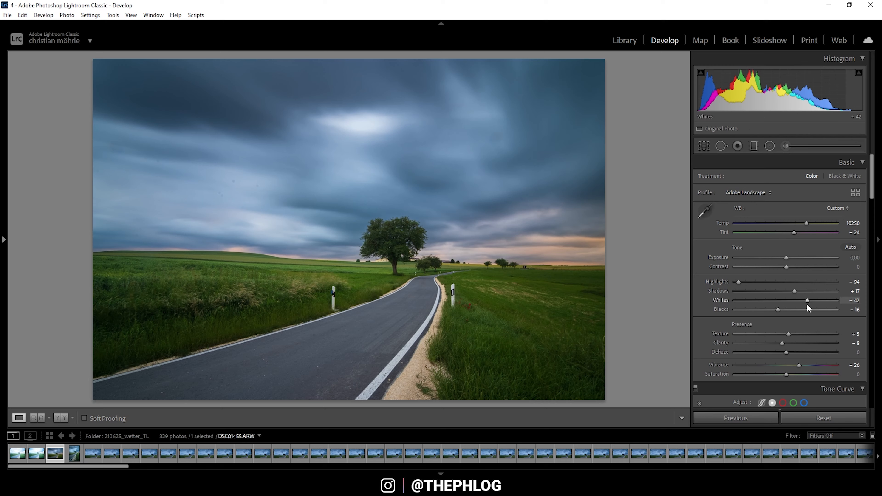
# Raise the global Whites from +42 to about +59
pyautogui.moveTo(807, 300); pyautogui.dragTo(810, 300)
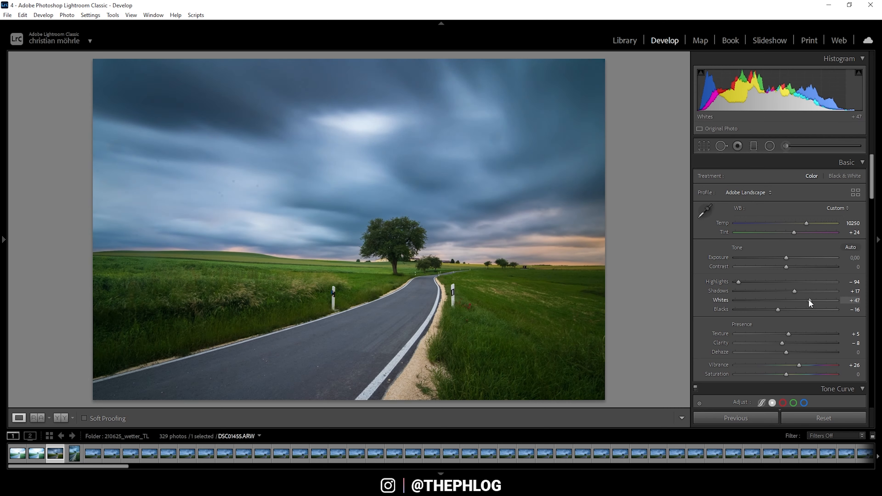
pyautogui.moveTo(787, 300); pyautogui.dragTo(813, 300)
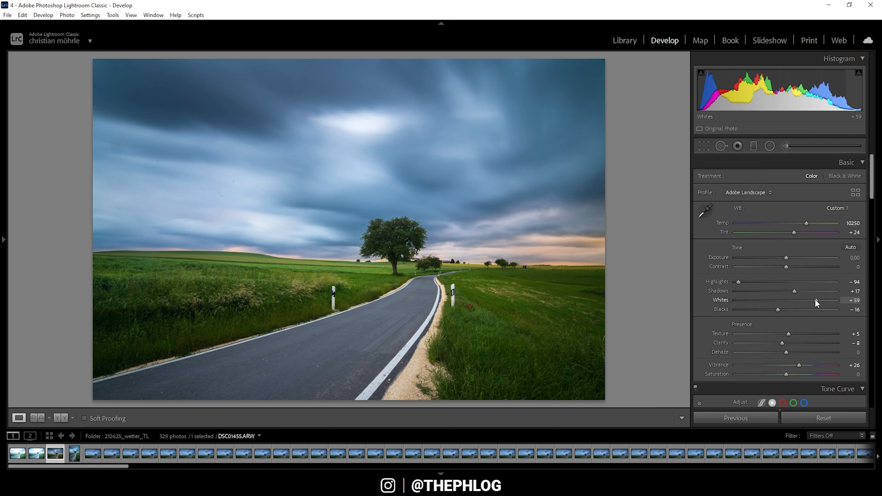
pyautogui.moveTo(817, 300); pyautogui.dragTo(812, 300)
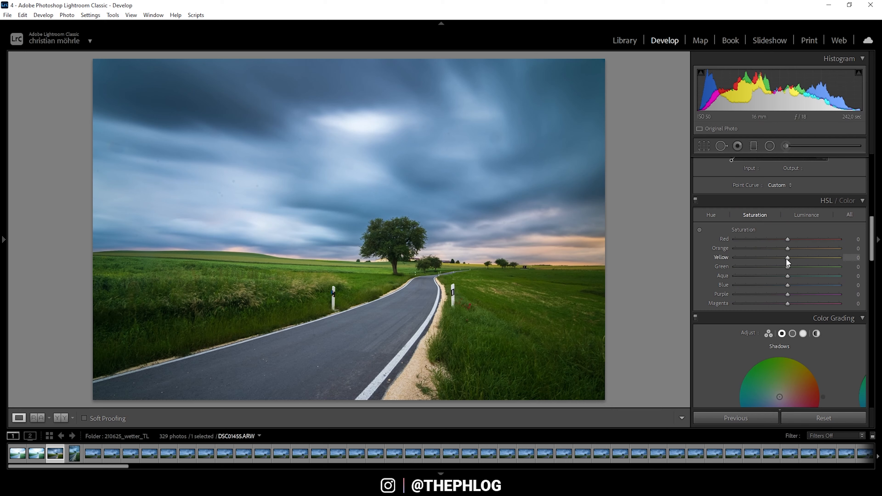
# Lower the Yellow saturation slider in the HSL Saturation panel
pyautogui.moveTo(787, 258); pyautogui.dragTo(777, 258)
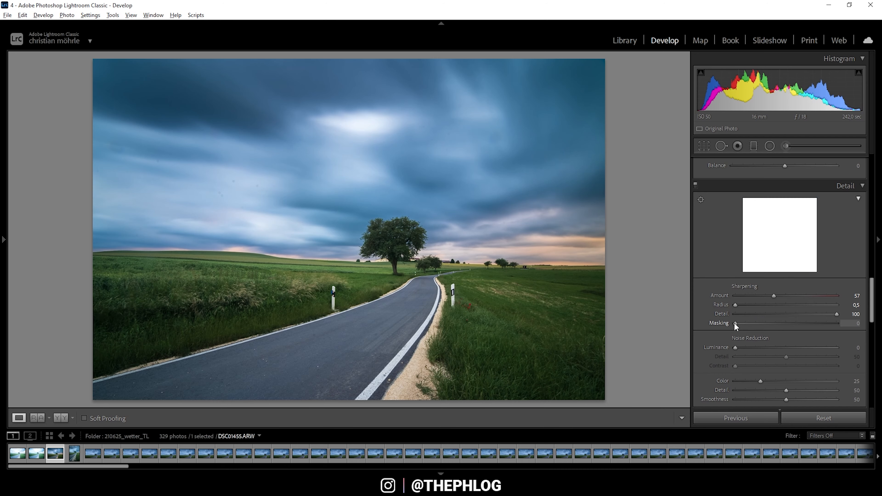
# Set sharpening Masking to about 70 so the smooth sky stays unsharpened
pyautogui.moveTo(734, 323); pyautogui.dragTo(822, 322)
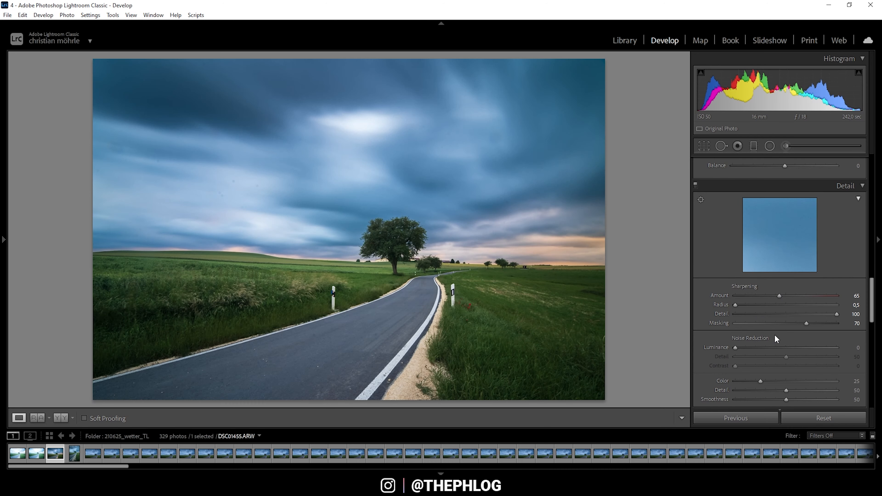
pyautogui.scroll(-3)
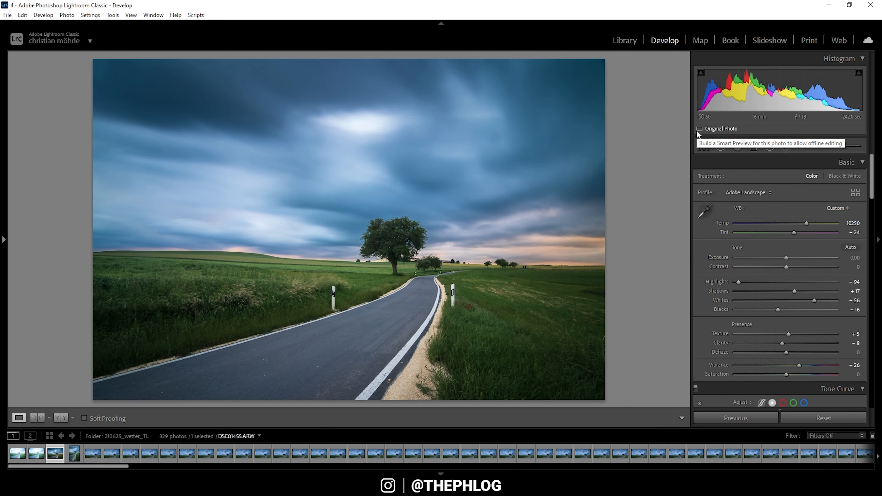
pyautogui.moveTo(248, 229)
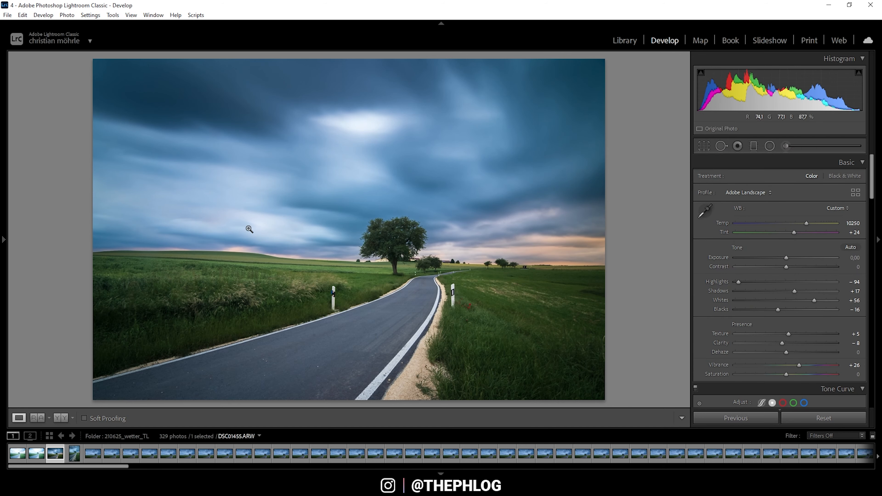
# Edit a copy with Lightroom adjustments in Color Efex Pro 4 via the photo's context menu
pyautogui.rightClick(249, 228)
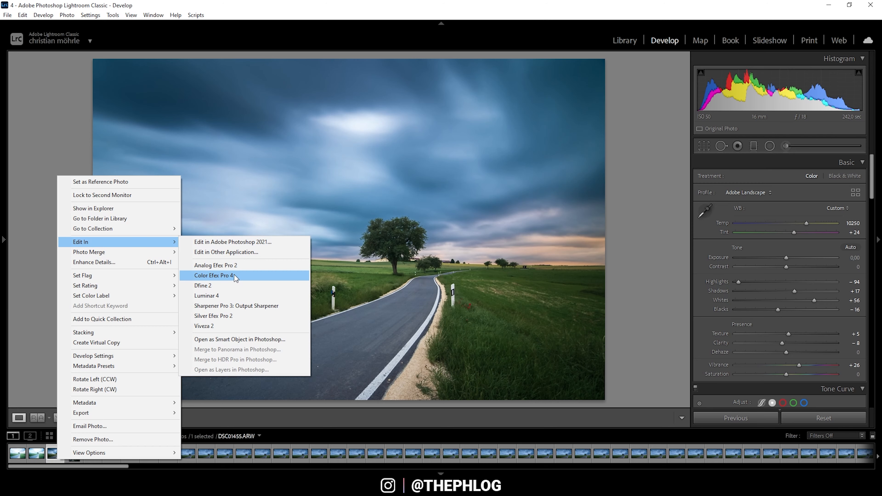
pyautogui.click(214, 275)
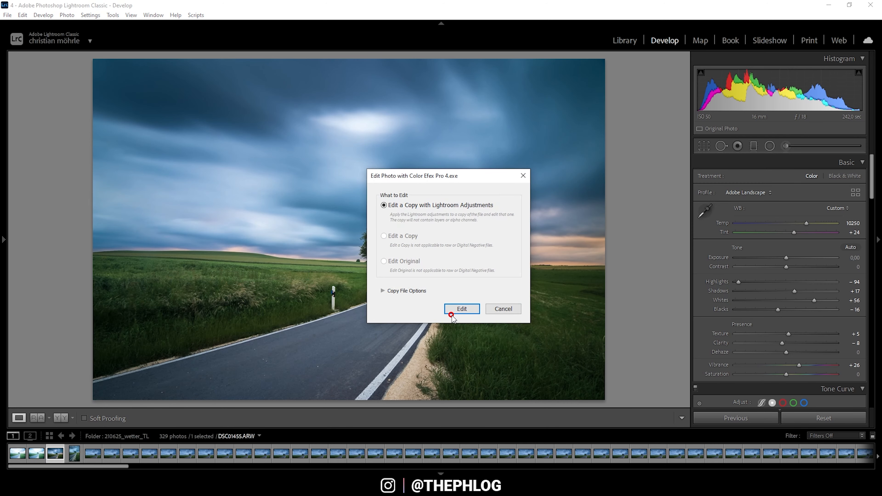
pyautogui.click(461, 308)
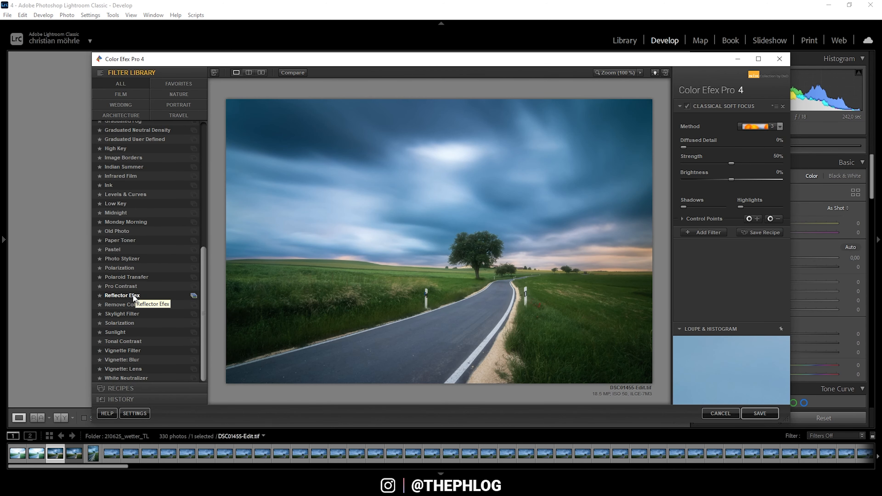
pyautogui.moveTo(133, 286)
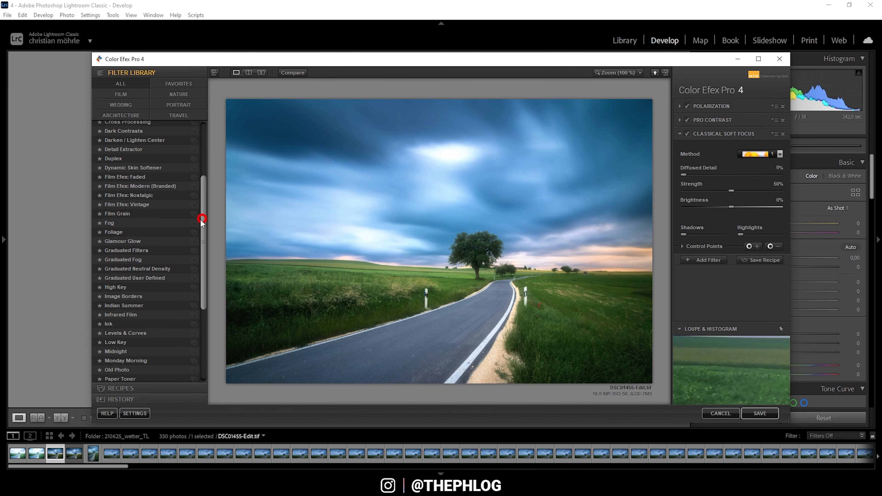
# Add a filter slot and fill it with the Foliage filter atop Polarization and Pro Contrast
pyautogui.click(122, 241)
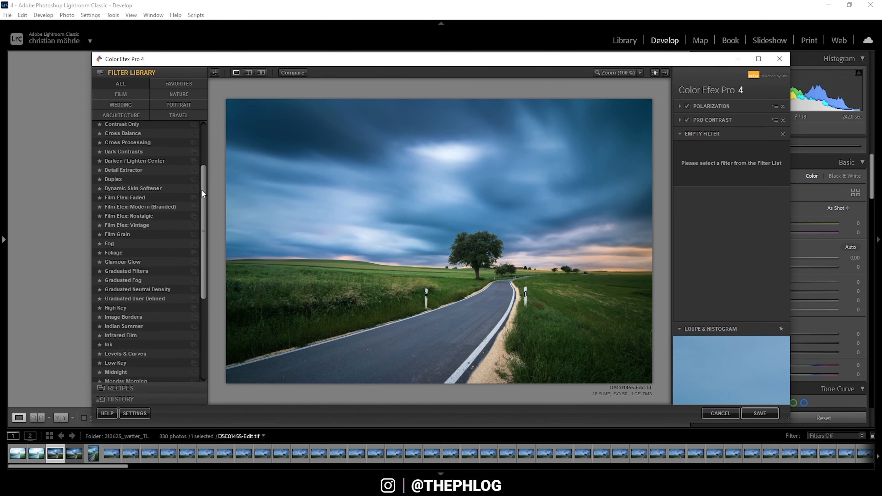
pyautogui.click(114, 228)
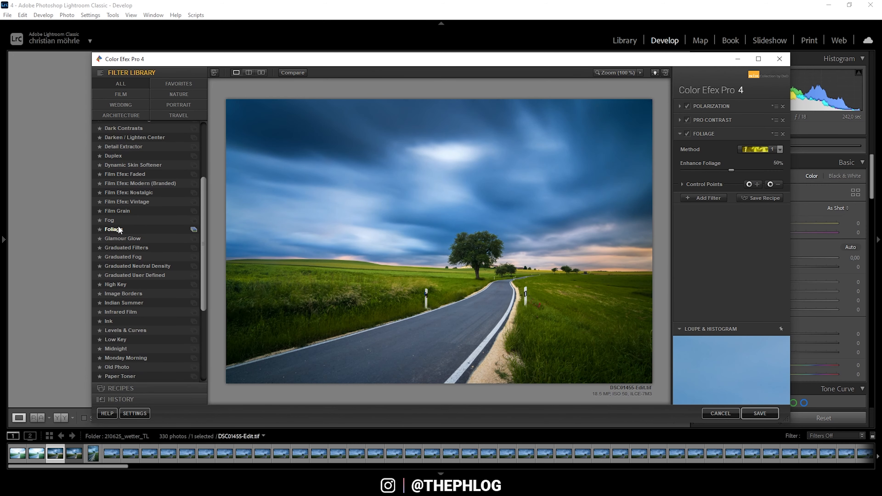